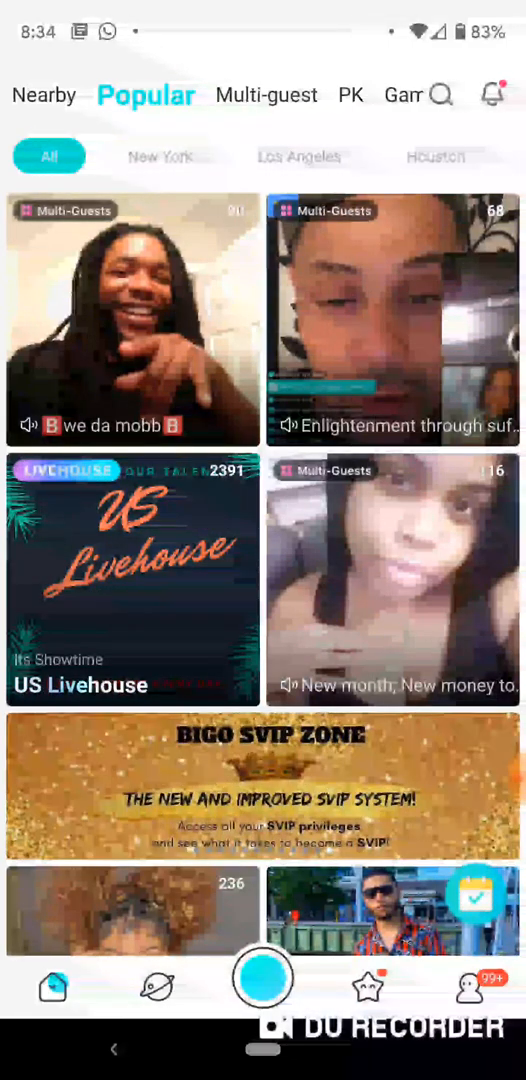
Step: Go to the Me profile page and scroll down toward Help & Feedback
{"action": "left_click", "coordinate": [471, 987]}
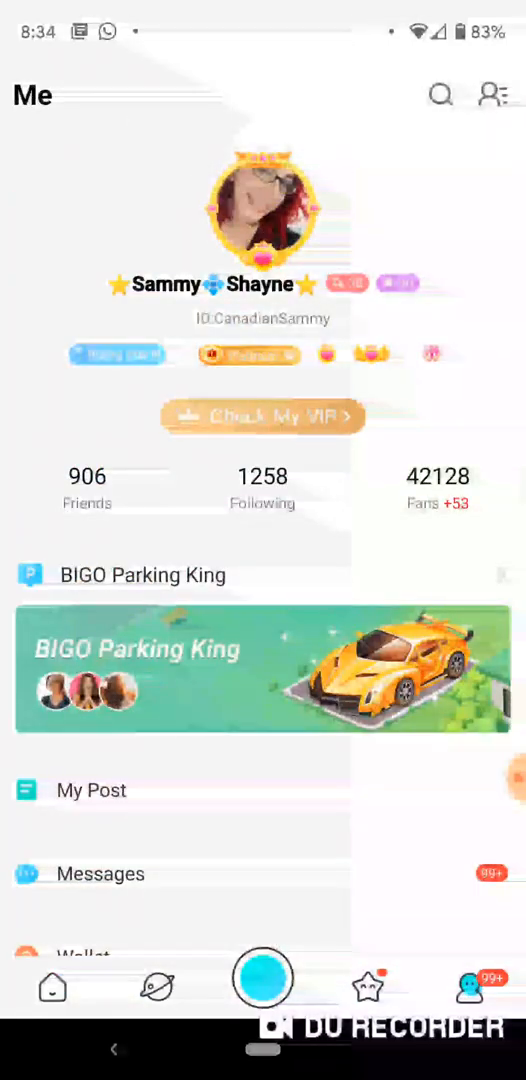
{"action": "scroll", "scroll_direction": "down", "scroll_amount": 3}
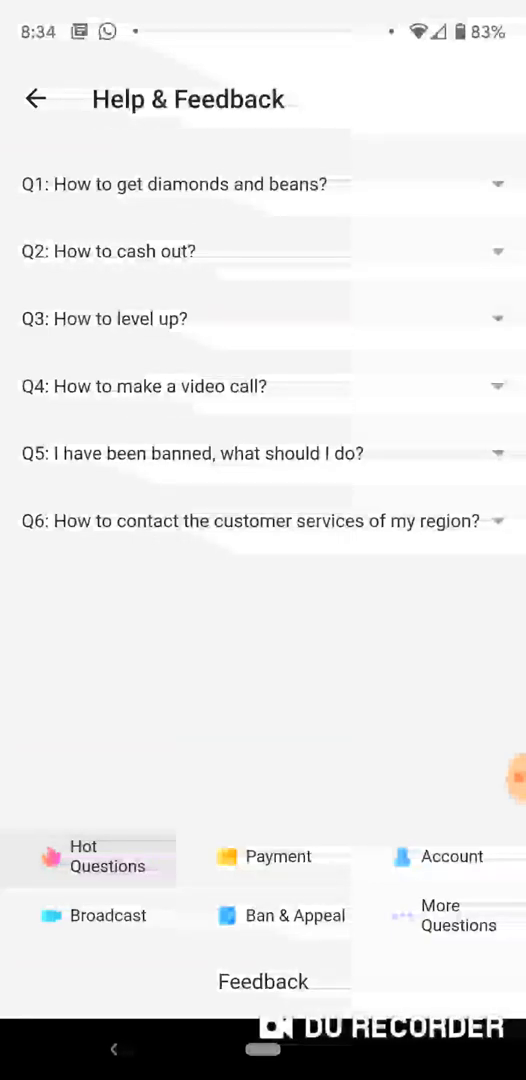
Step: Open the Feedback form and pick App error as the category instead of Recharge/Withdraw
{"action": "left_click", "coordinate": [262, 981]}
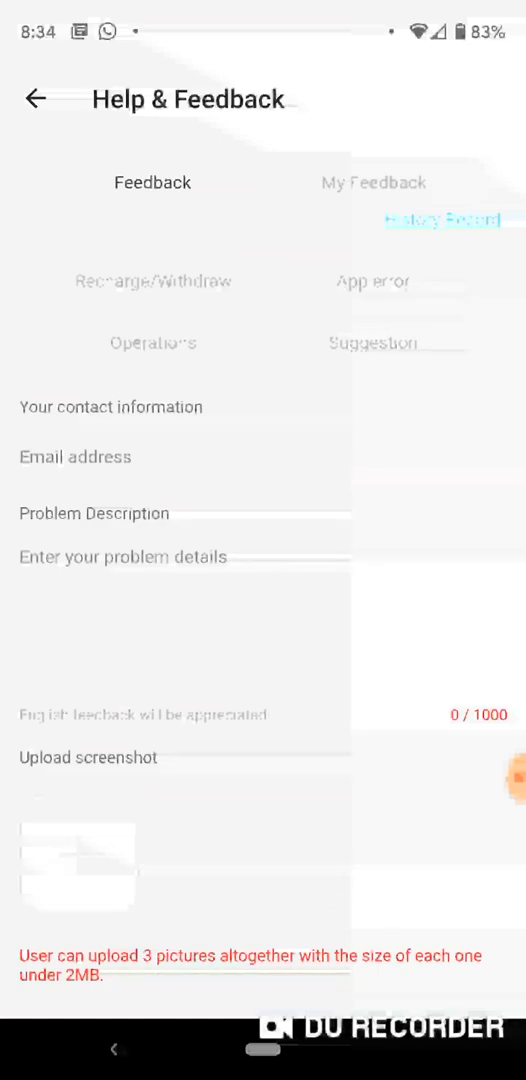
{"action": "left_click", "coordinate": [153, 281]}
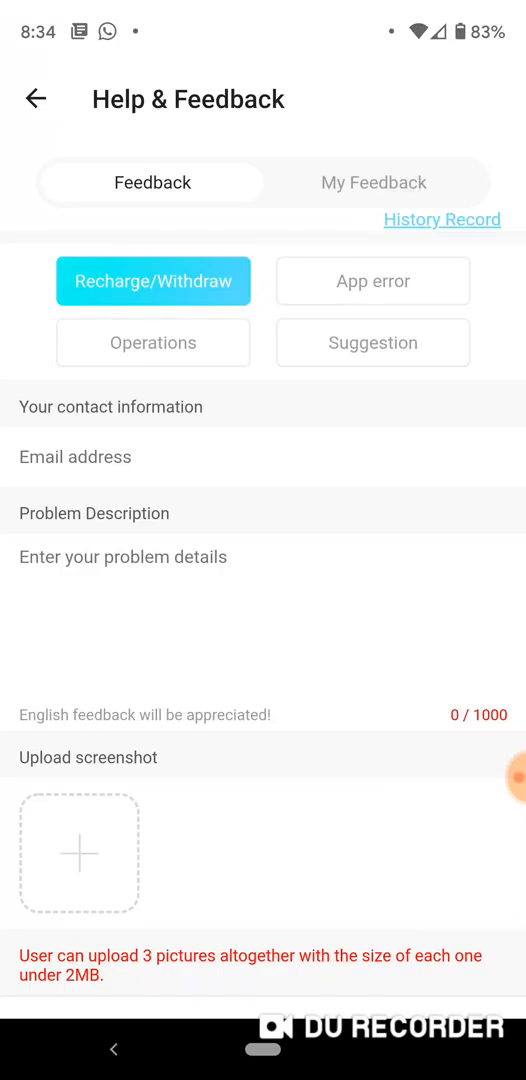
{"action": "left_click", "coordinate": [372, 281]}
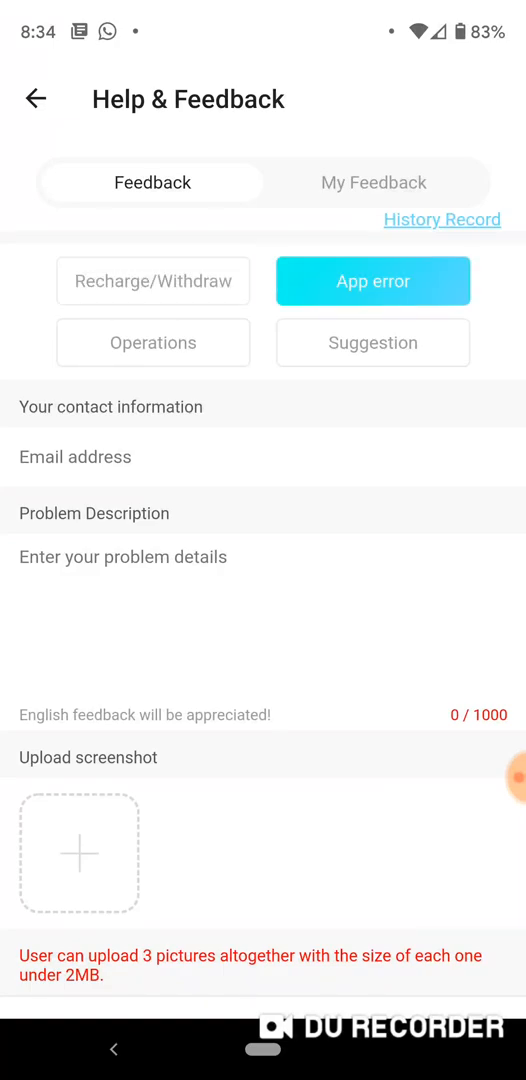